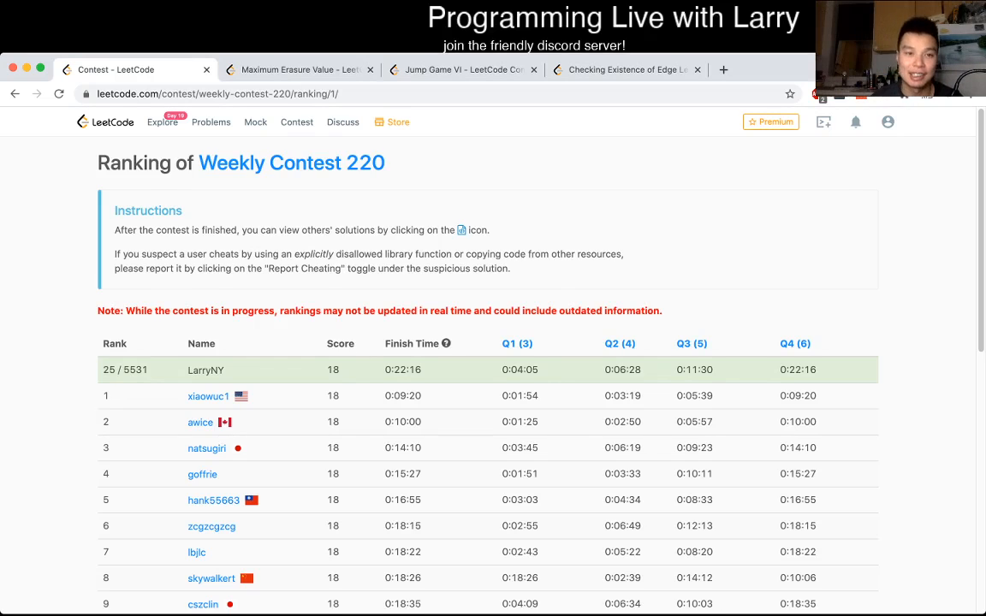
Step: Switch to the Maximum Erasure Value problem statement from the contest ranking page
left_click(299, 69)
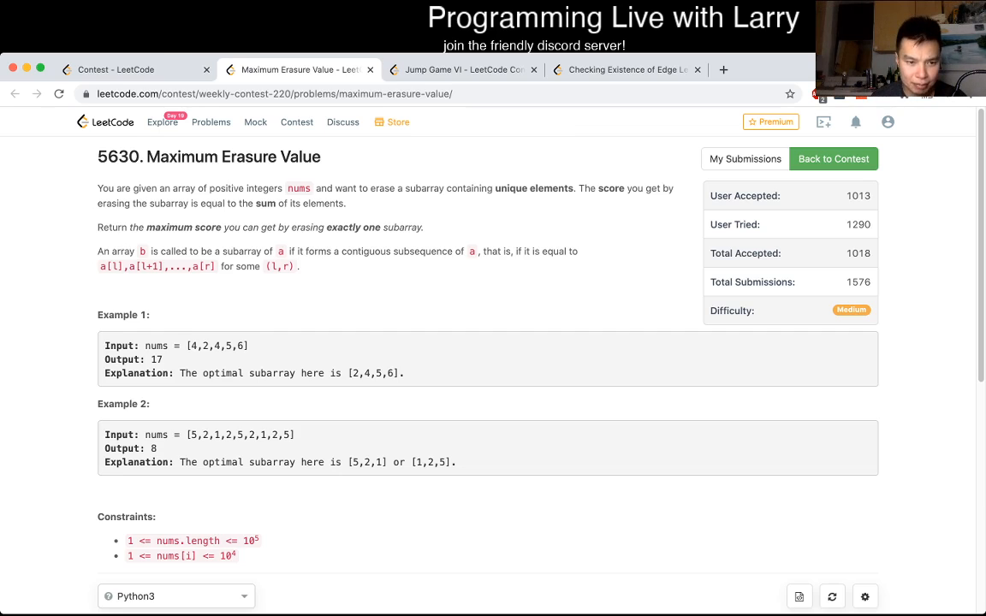
scroll("down", 3)
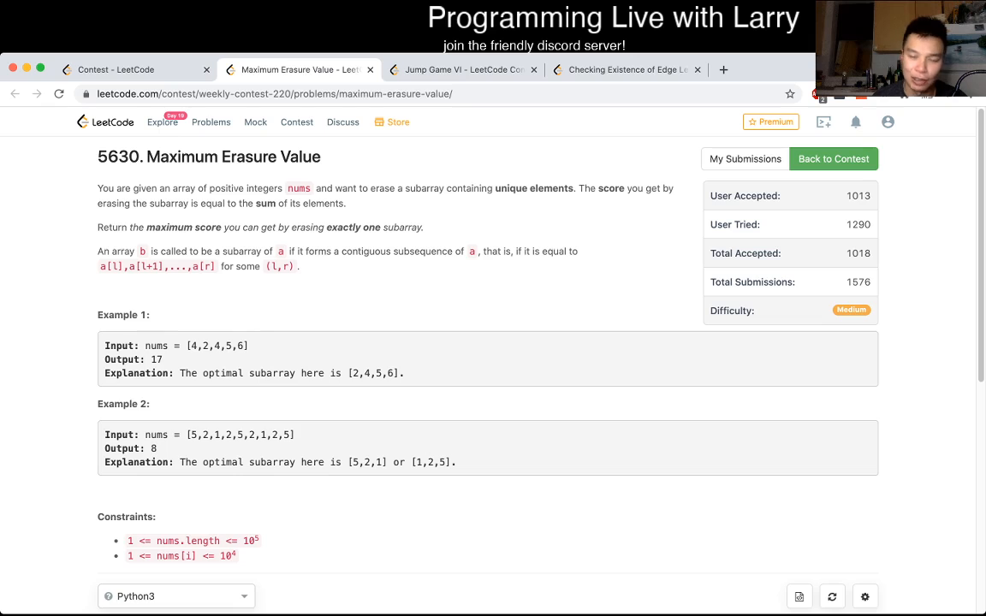
left_click_drag(128, 541, 260, 540)
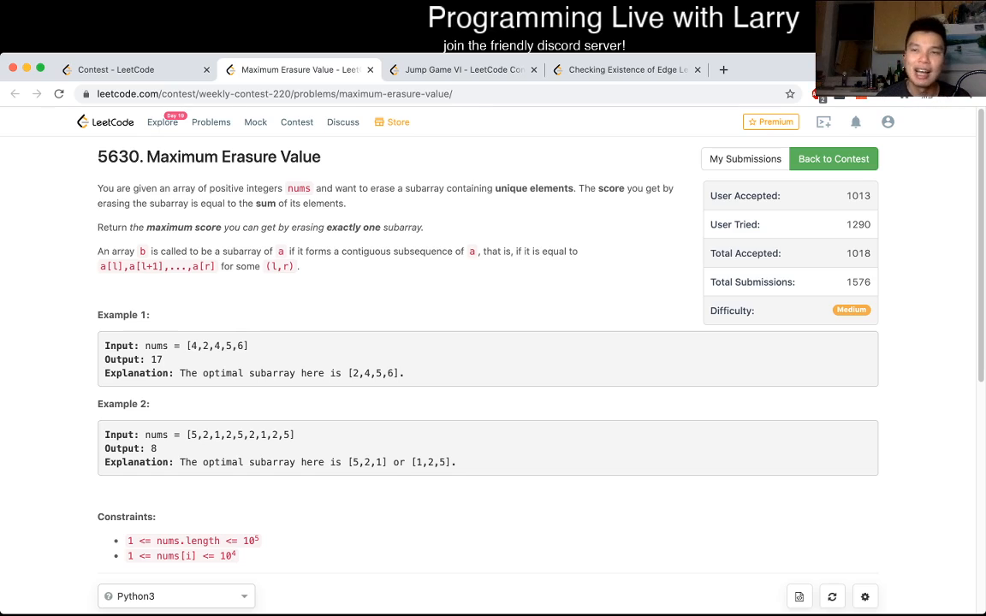
Step: Return to the Weekly Contest 220 ranking page showing the 25th-place row
double_click(401, 226)
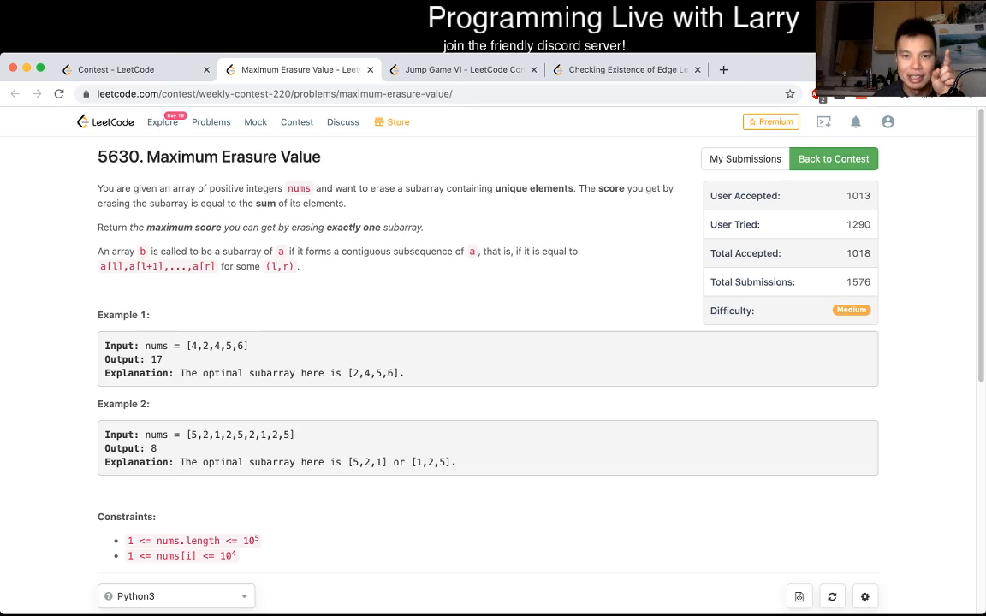
left_click_drag(438, 188, 568, 188)
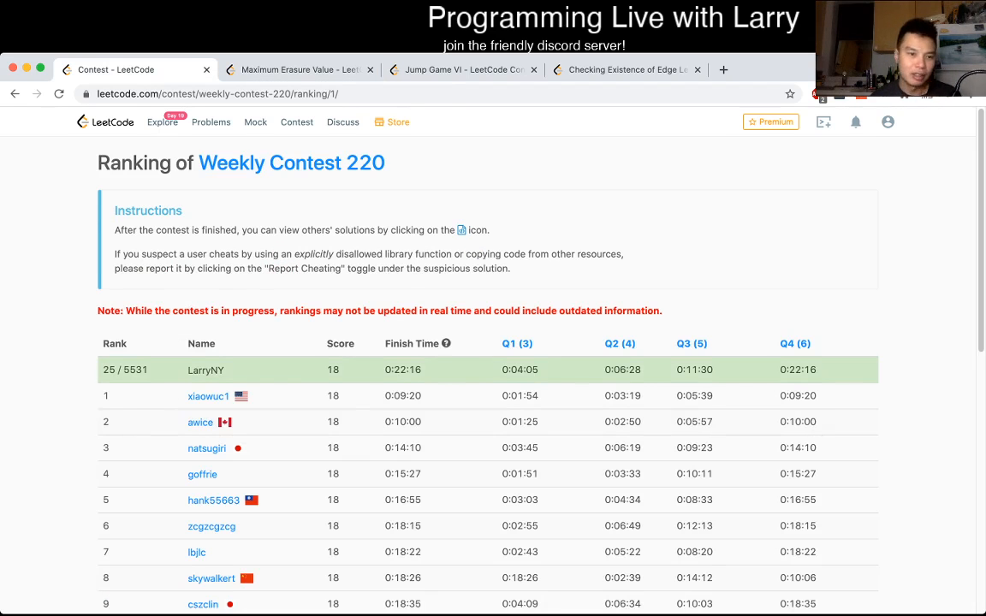
Step: Go back to the Maximum Erasure Value problem statement with its examples and constraints
left_click(300, 69)
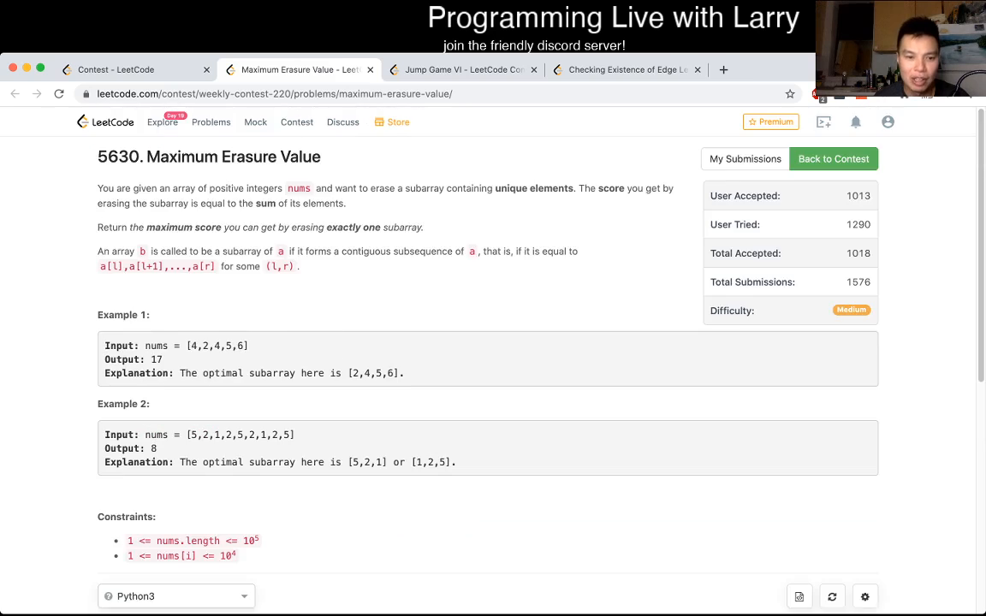
scroll("down", 3)
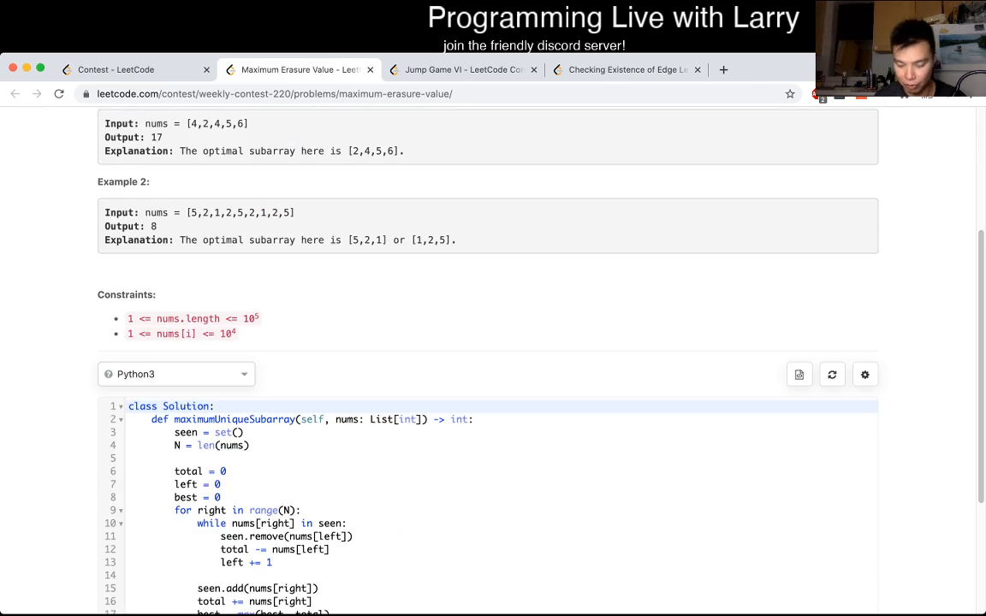
scroll("down", 3)
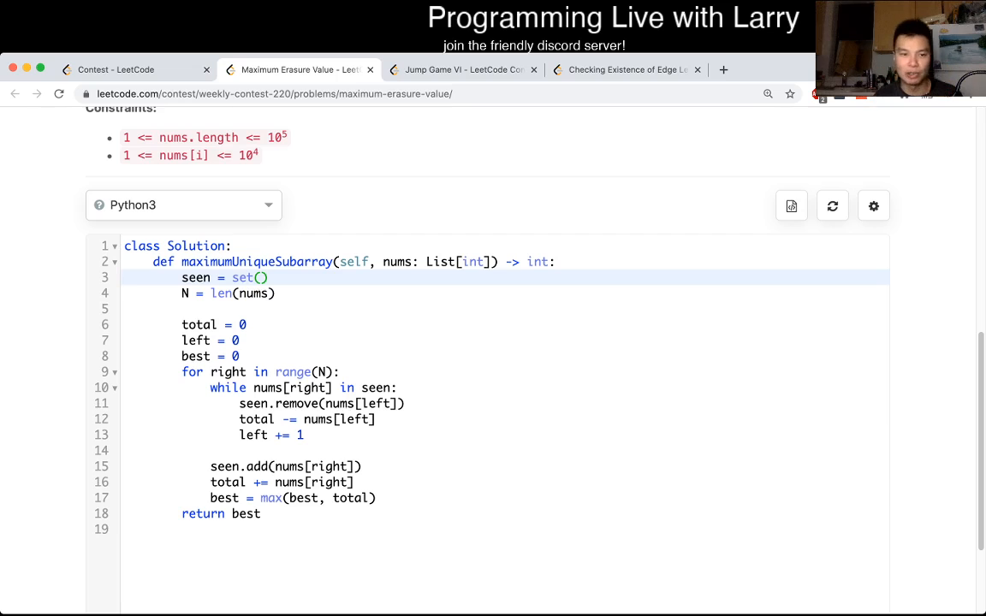
left_click(267, 278)
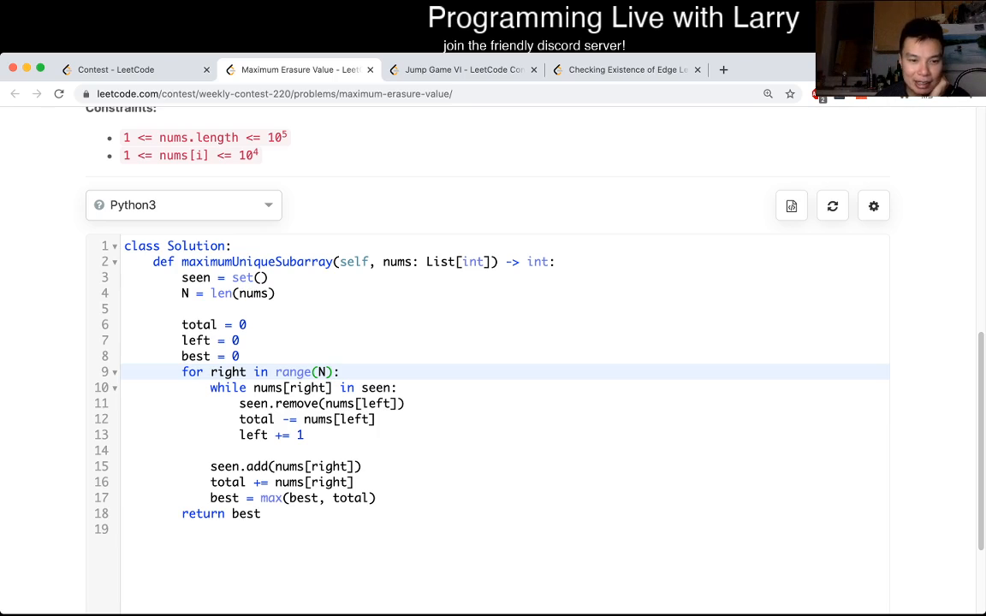
left_click(211, 387)
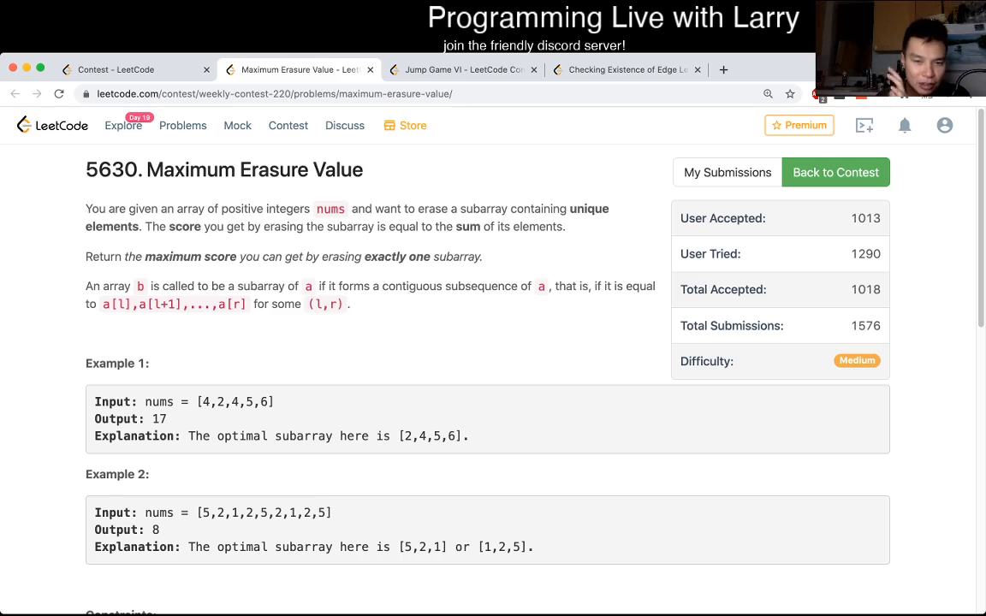
left_click_drag(169, 226, 565, 226)
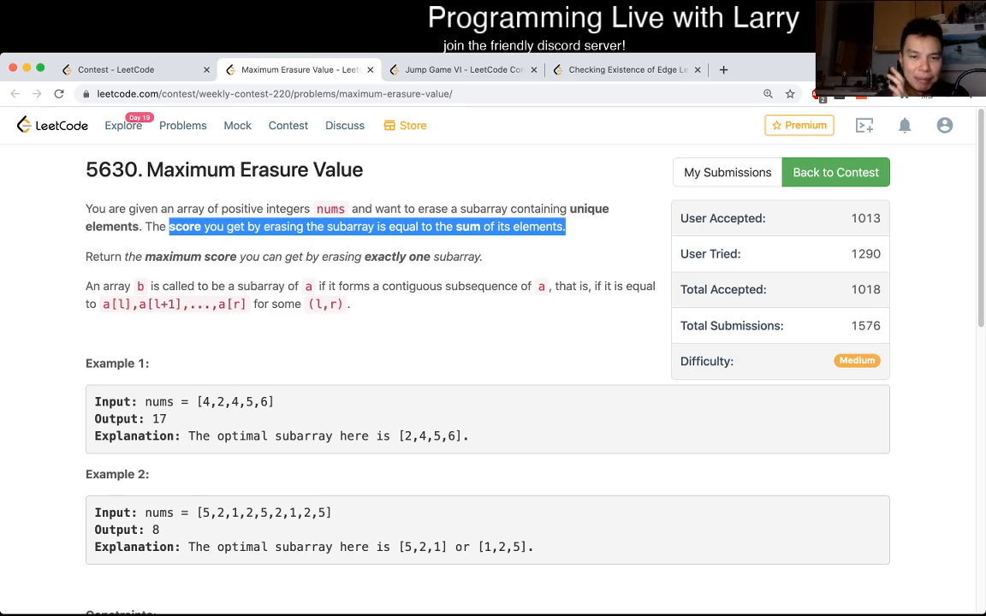
scroll("down", 3)
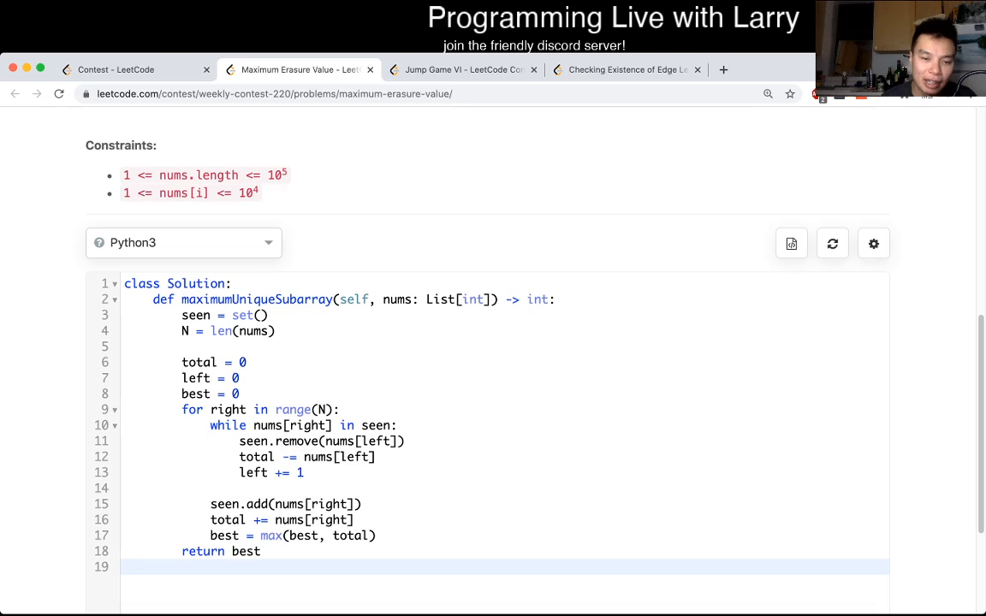
Step: Highlight 'the sum of its elements' in the Maximum Erasure Value description
left_click(125, 567)
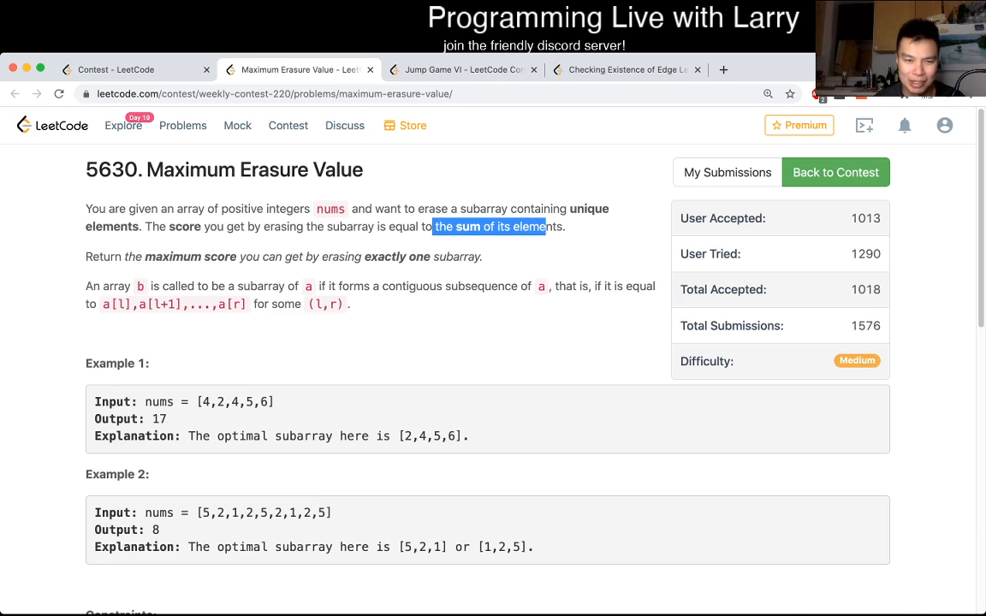
Step: Visit the Weekly Contest 220 rankings briefly, then return to the Maximum Erasure Value statement
scroll("down", 3)
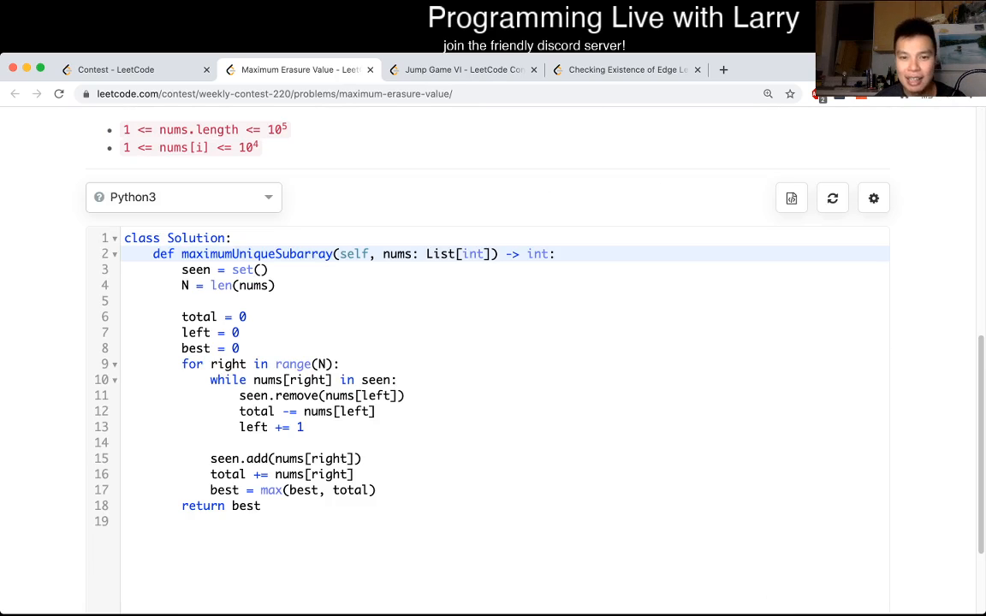
left_click(116, 68)
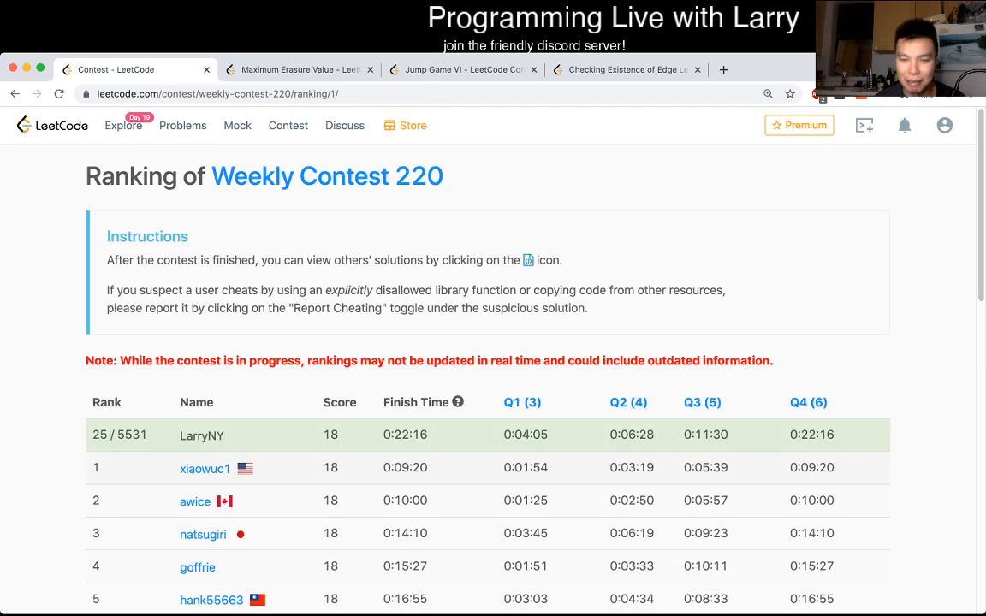
left_click(299, 68)
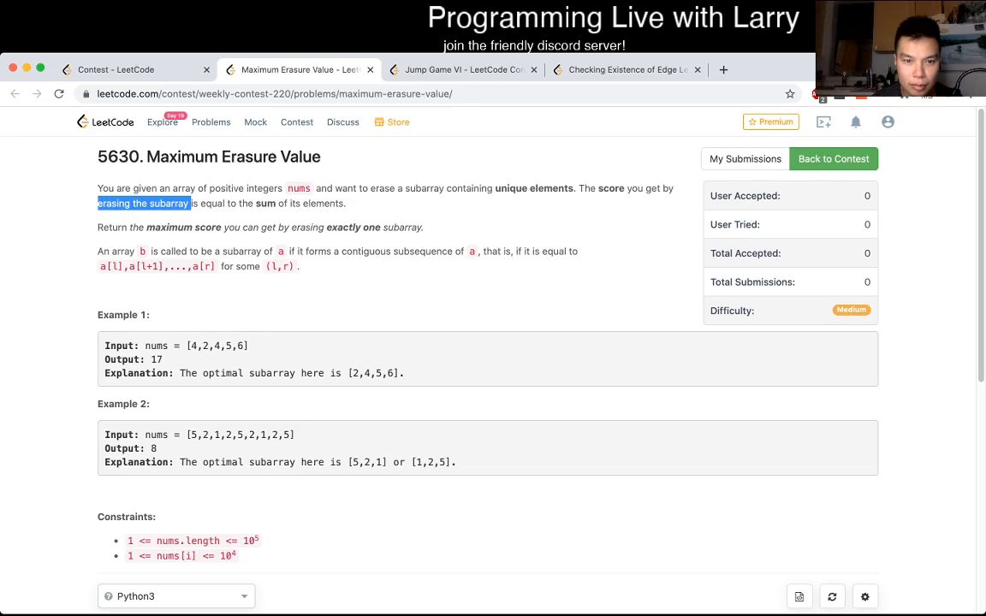
Step: Scroll down to the Python3 editor with the empty maximumUniqueSubarray Solution stub
scroll("down", 3)
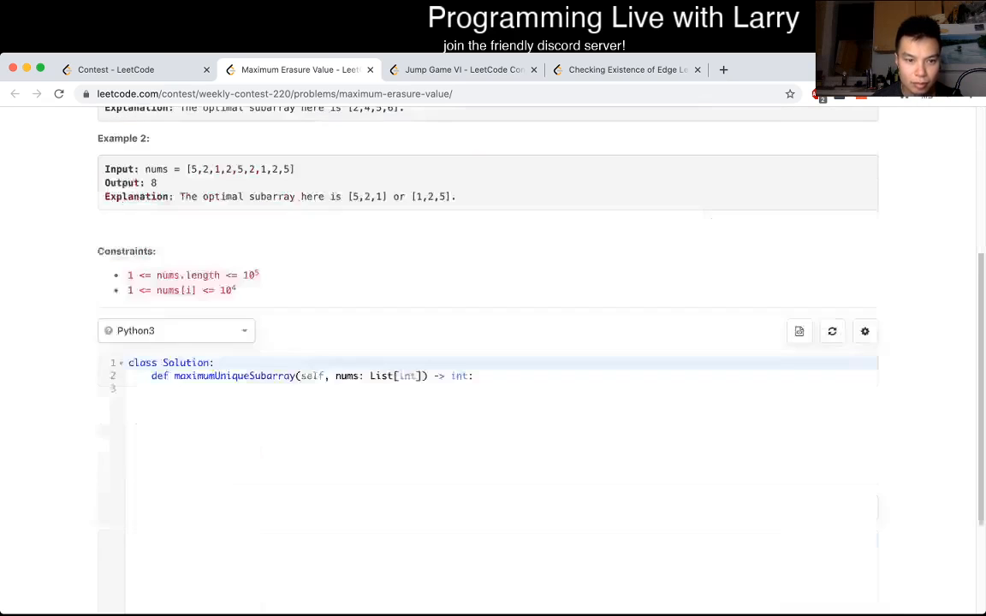
scroll("up", 3)
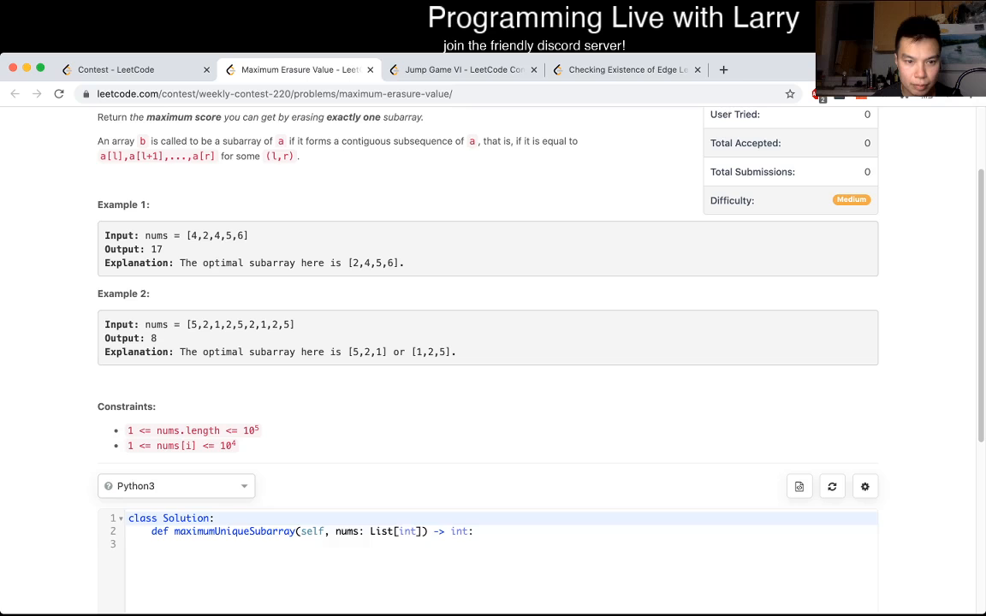
scroll("down", 3)
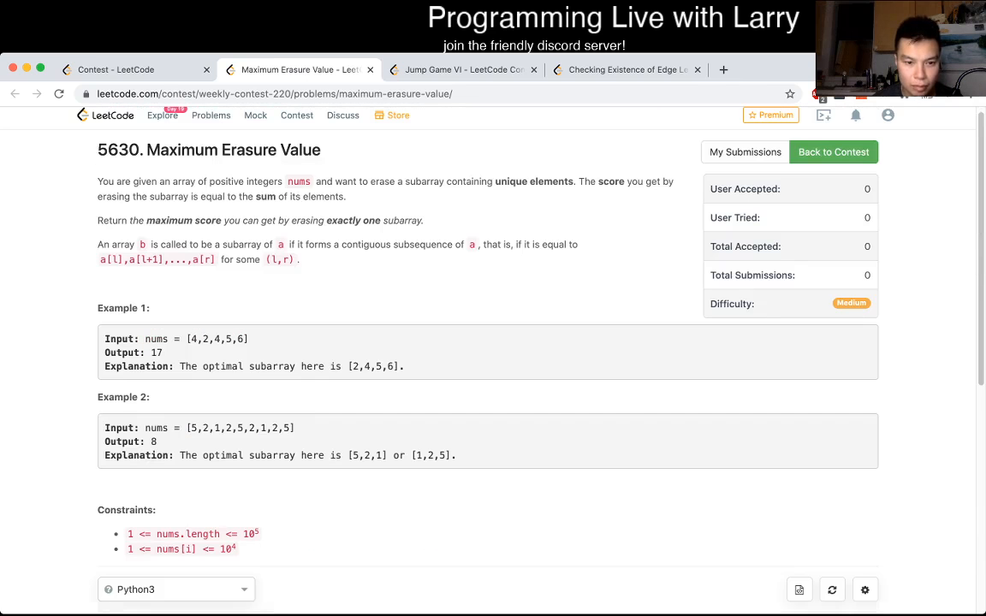
scroll("down", 3)
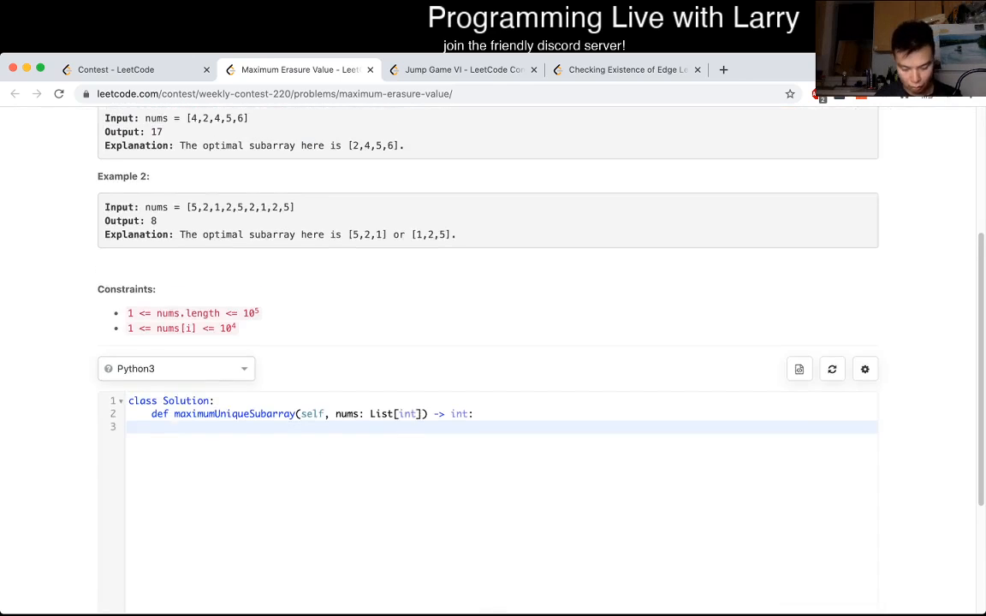
scroll("down", 3)
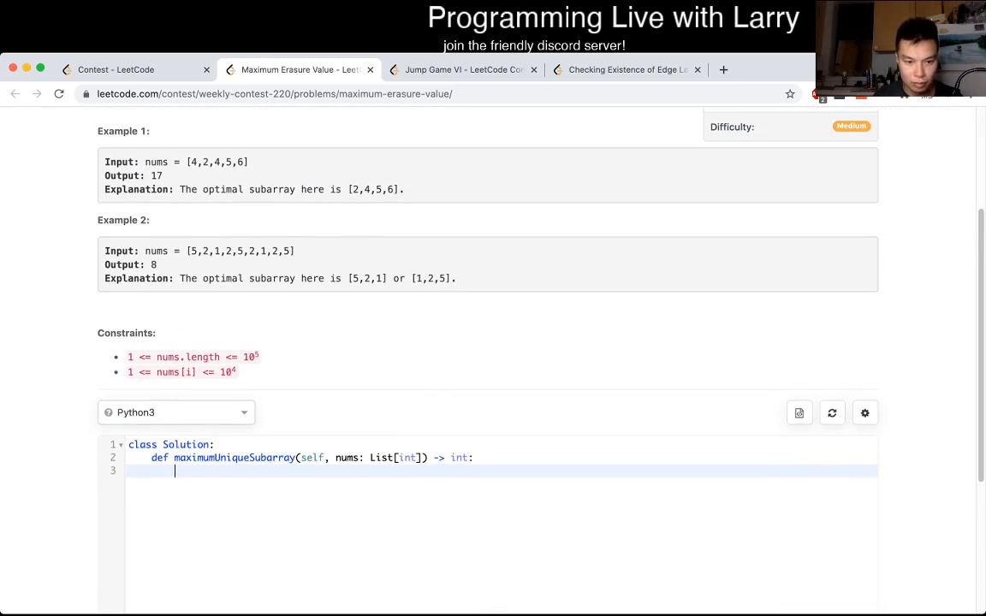
Step: Draft the setup: left = 0, N = len(nums), and a for right in range(N) loop
type("count = collections.Counter(")
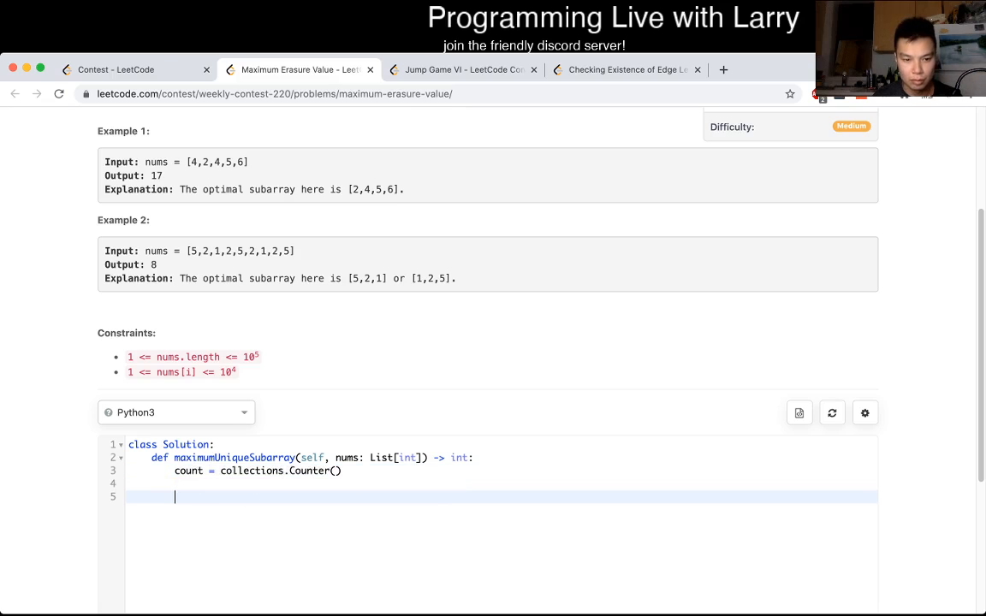
type("for right")
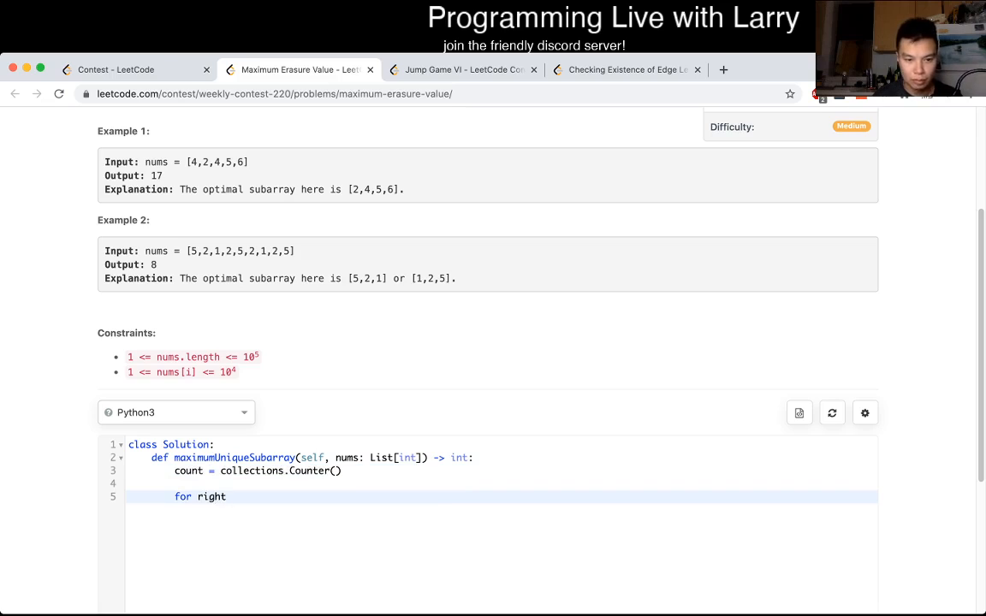
type("left = 0")
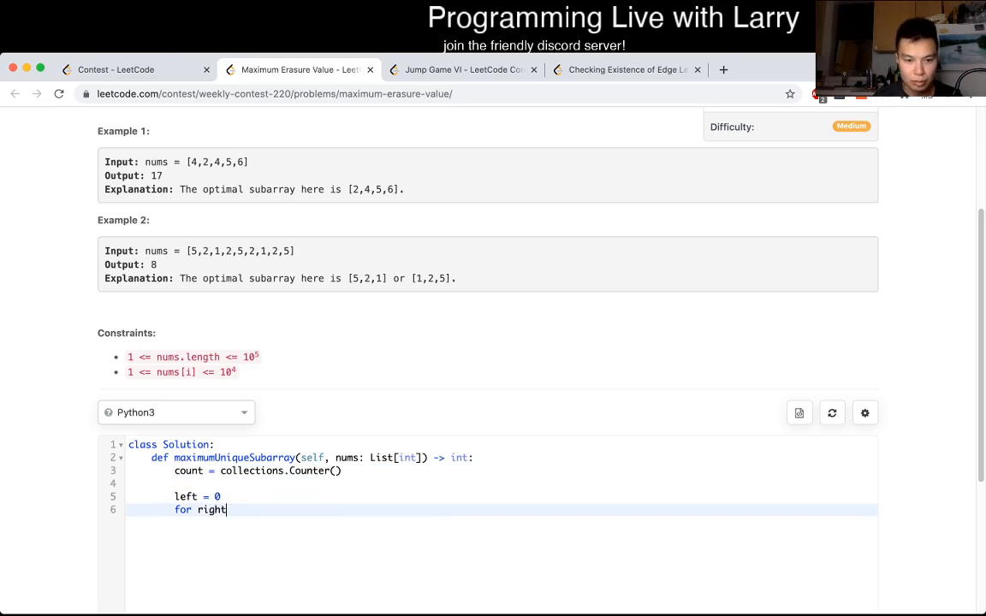
type("in range(N)")
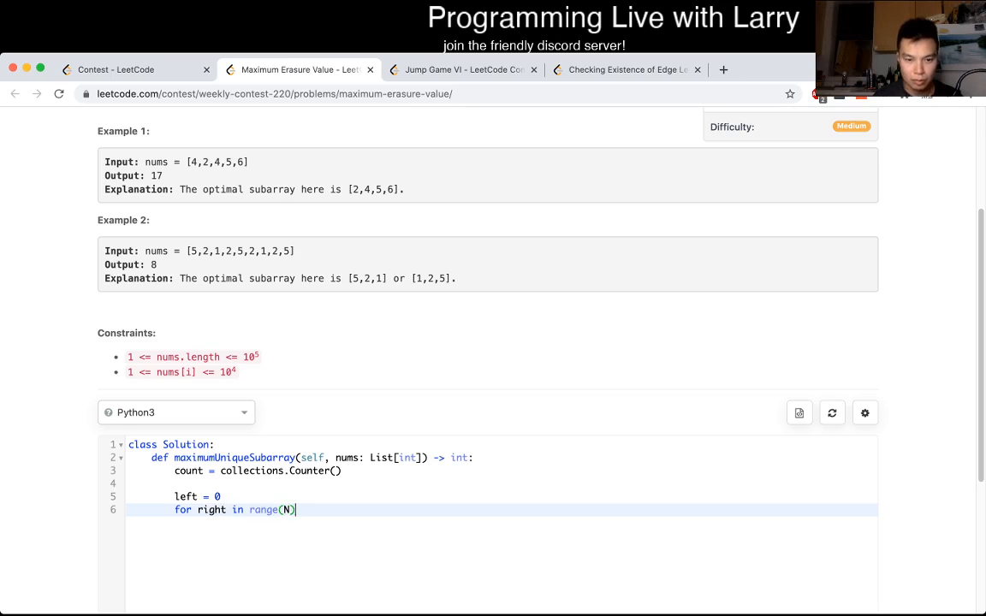
type("N = le")
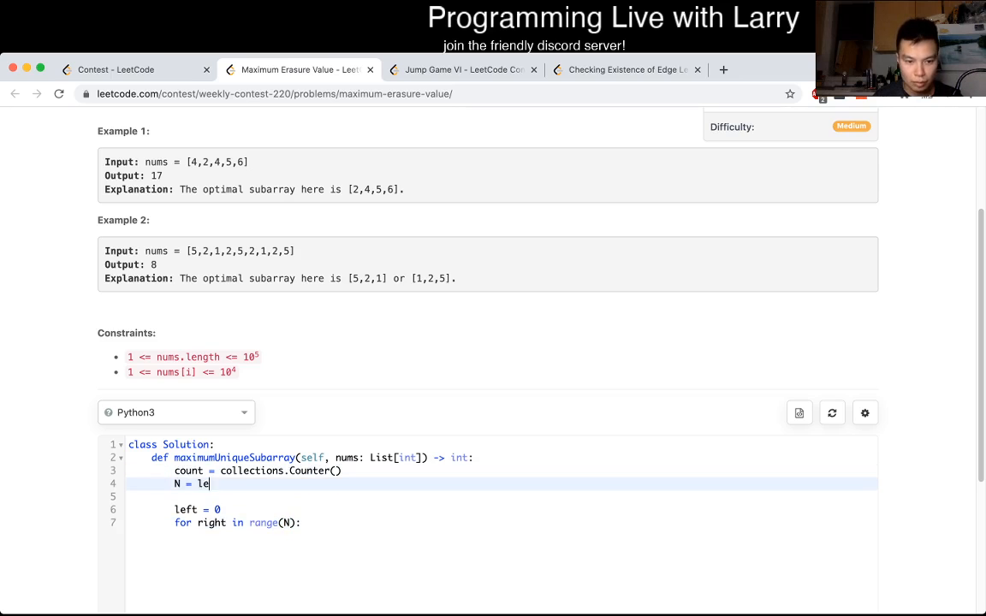
type("n(nums)")
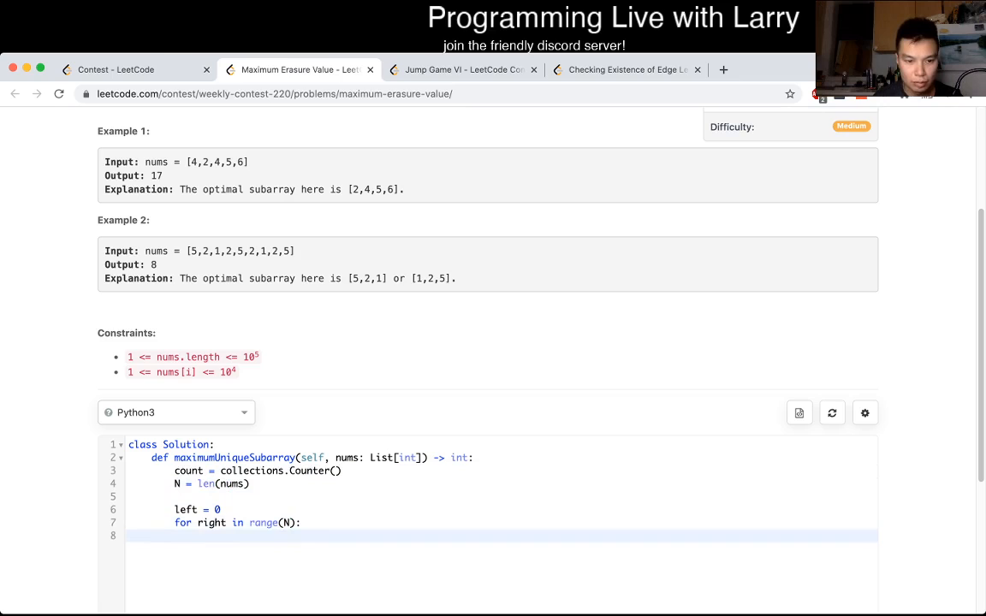
type("count")
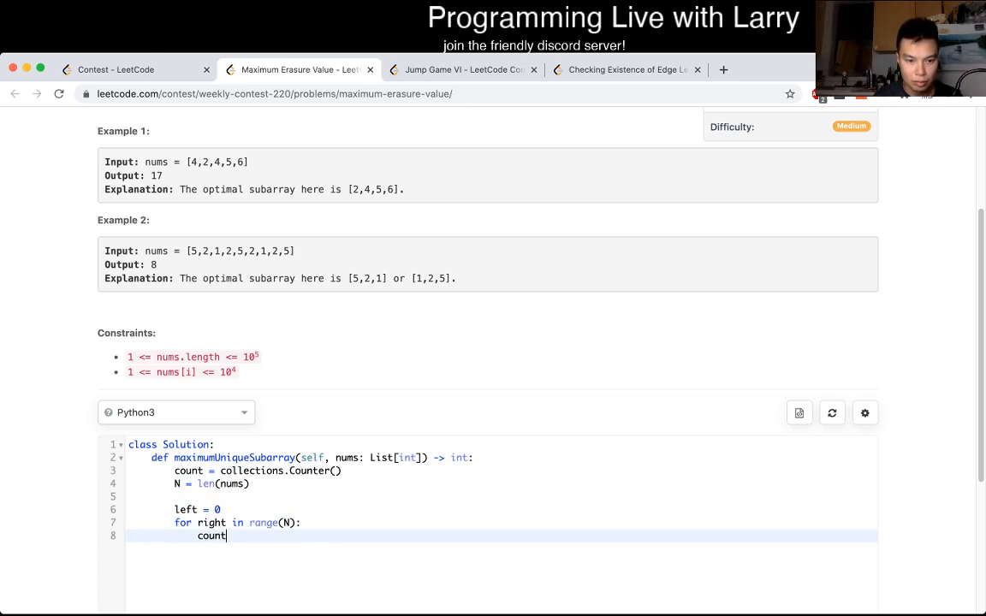
type("[]")
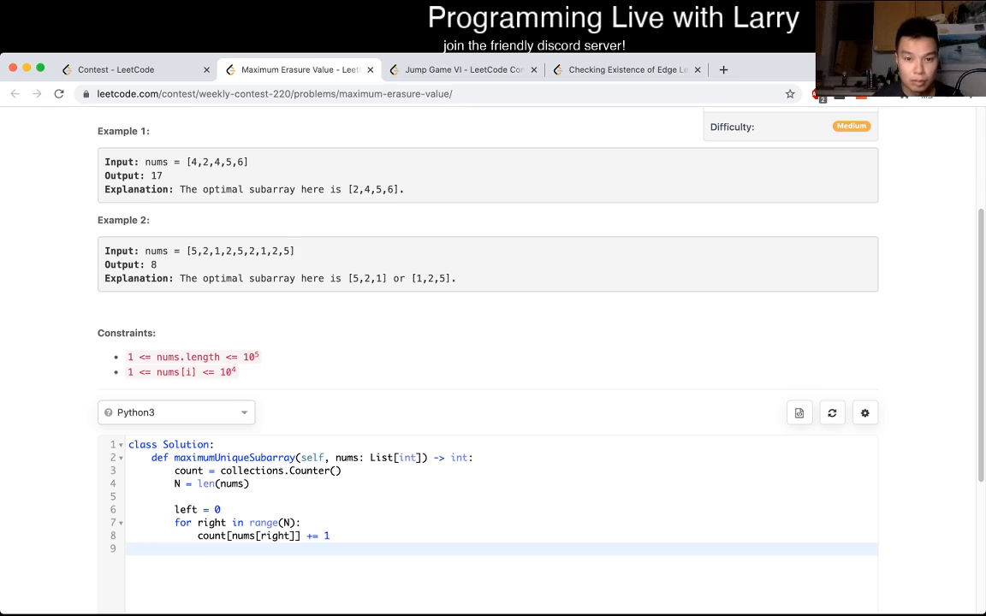
Step: Use a seen set and a while loop that removes nums[left] and advances left while duplicates exist
scroll("down", 3)
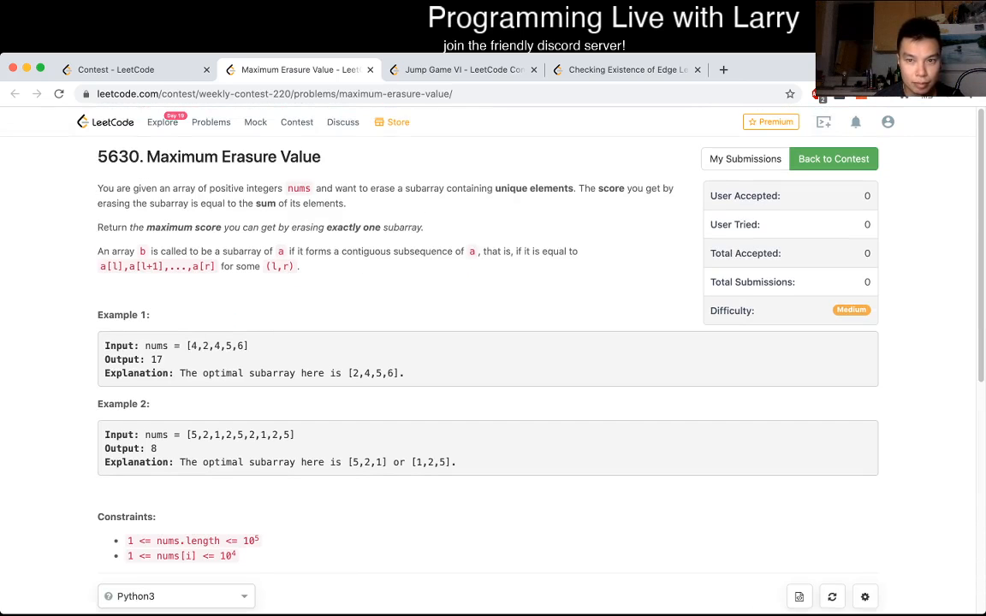
scroll("down", 3)
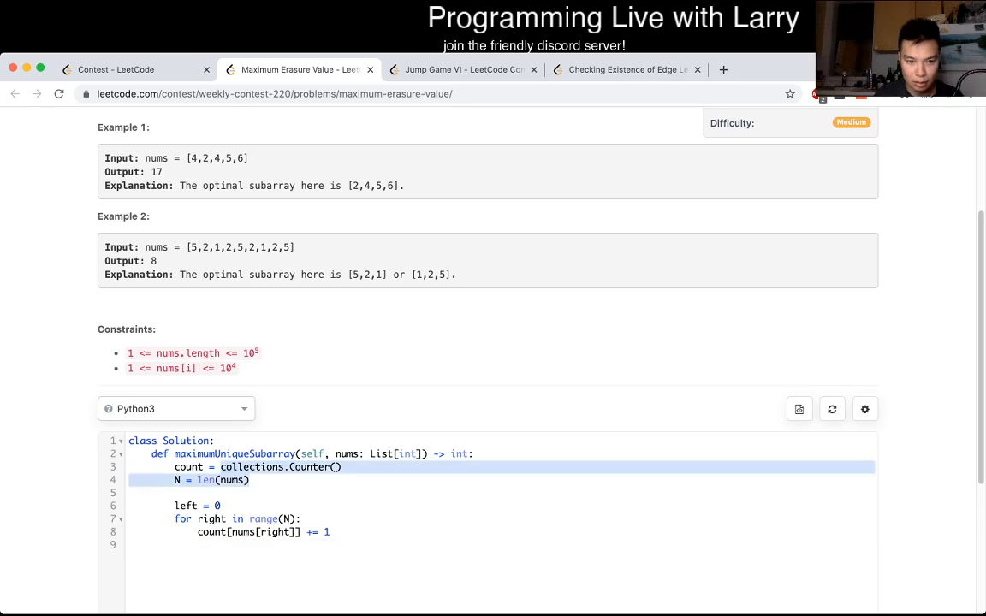
type("set")
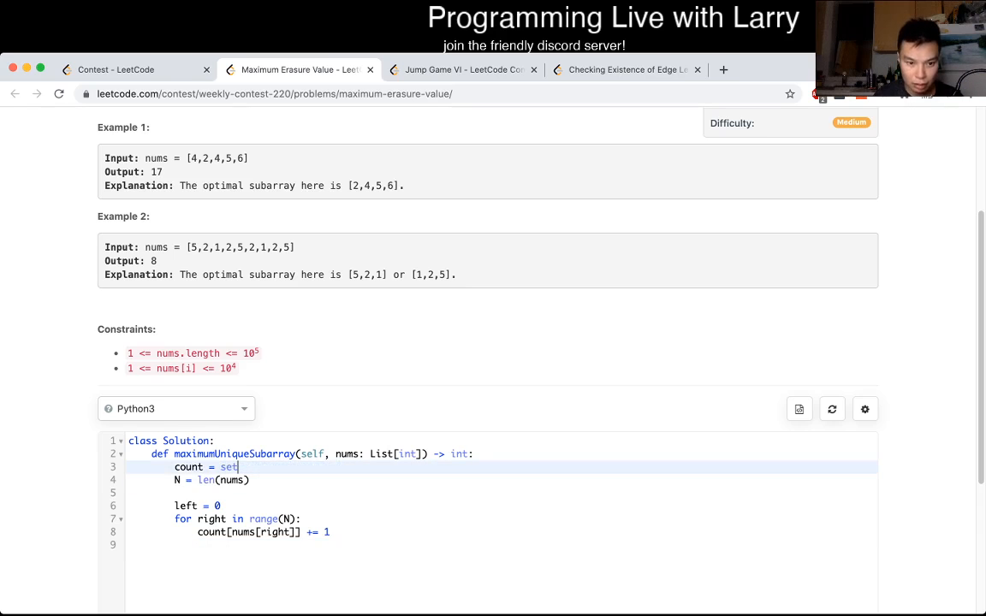
type("()")
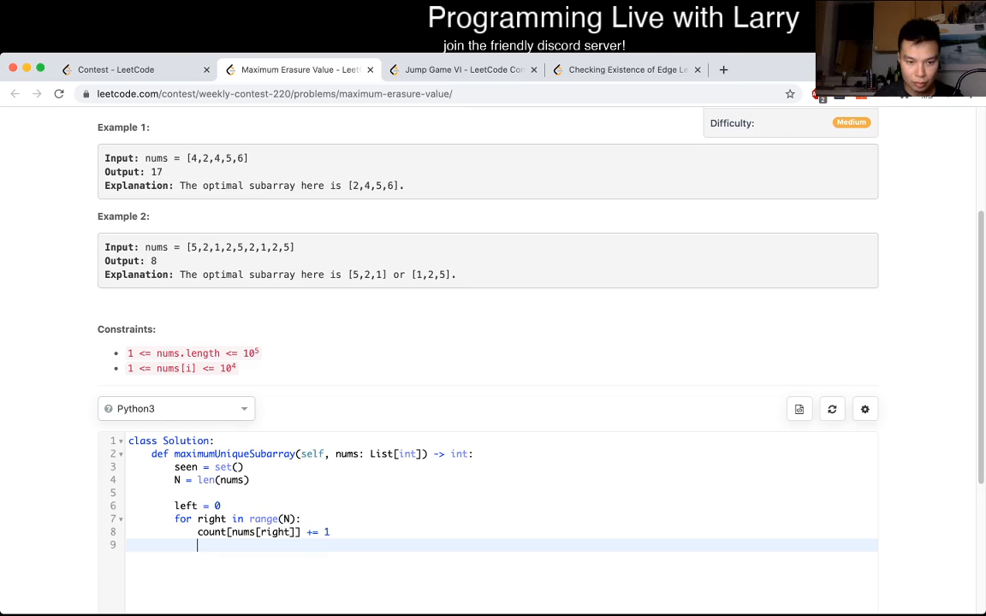
type("while nums[right] i")
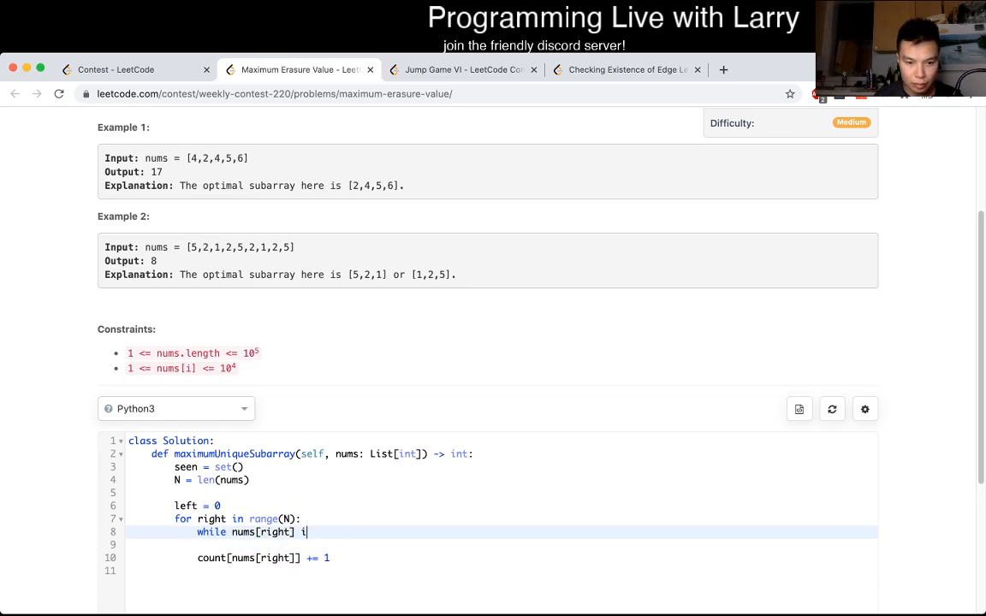
type("n seen:")
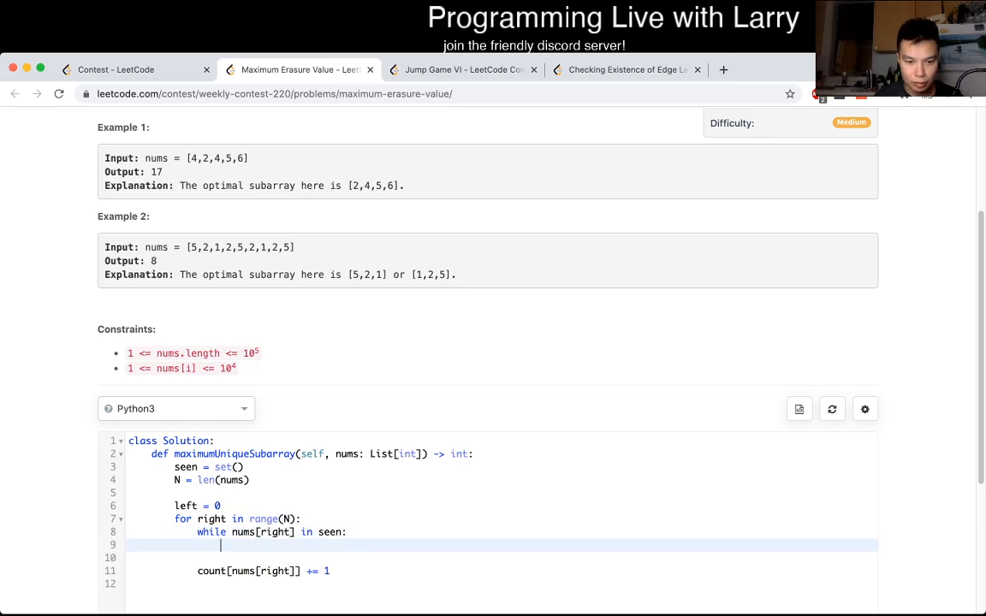
type("seen.remove(n")
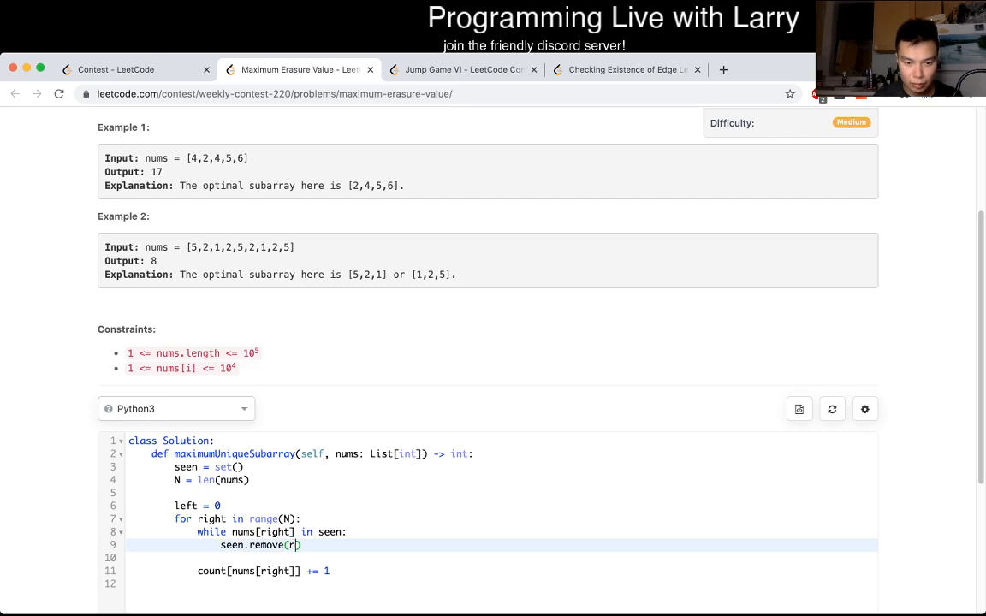
type("ums[left]")
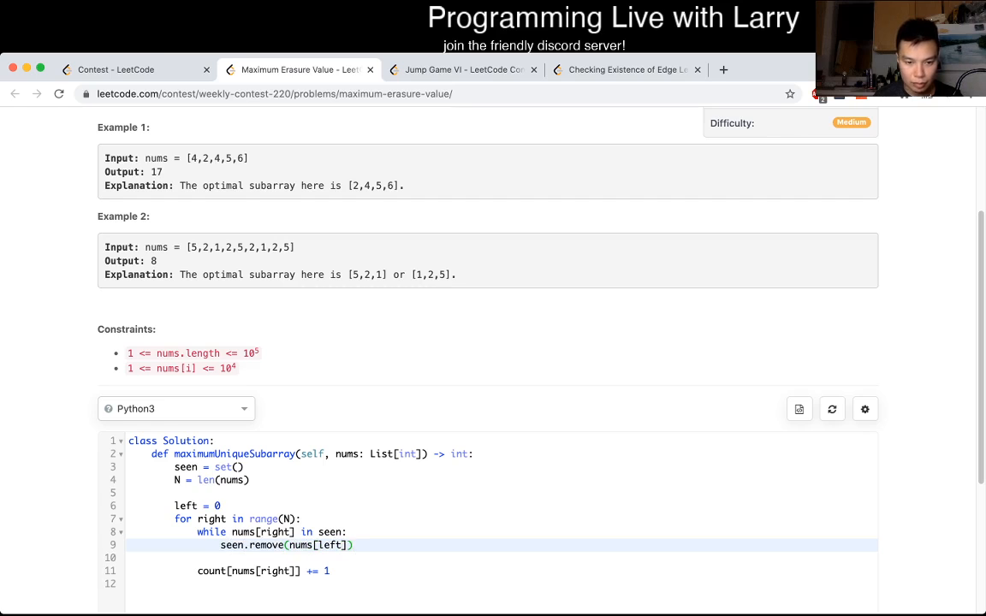
type("nums[left]")
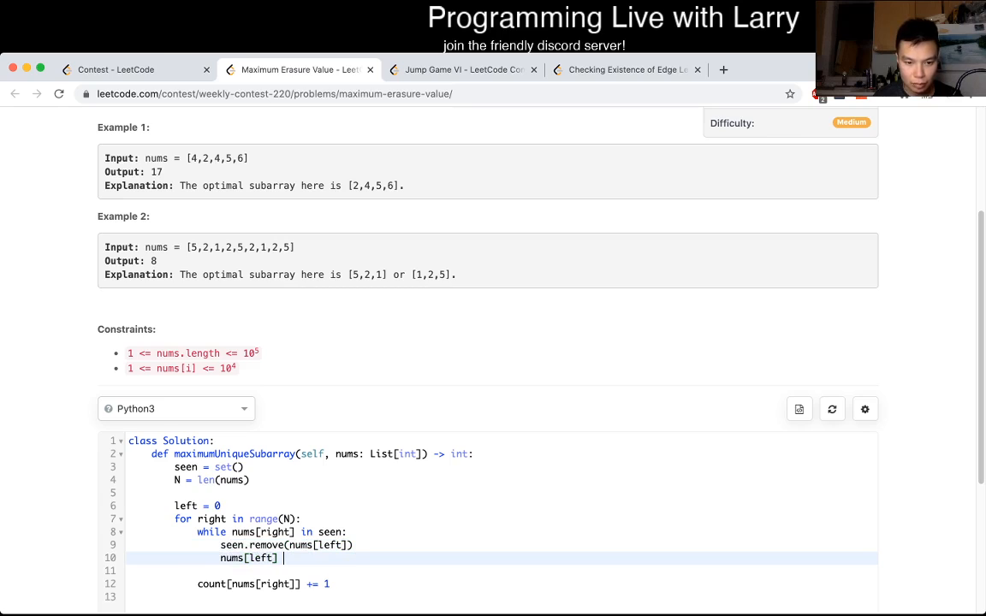
type("+= 1")
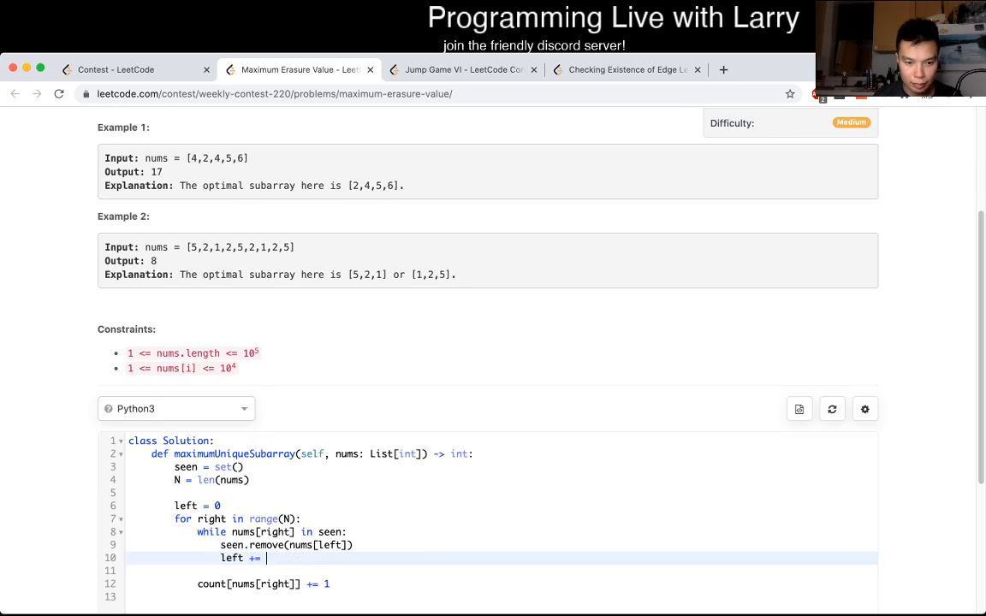
type("1")
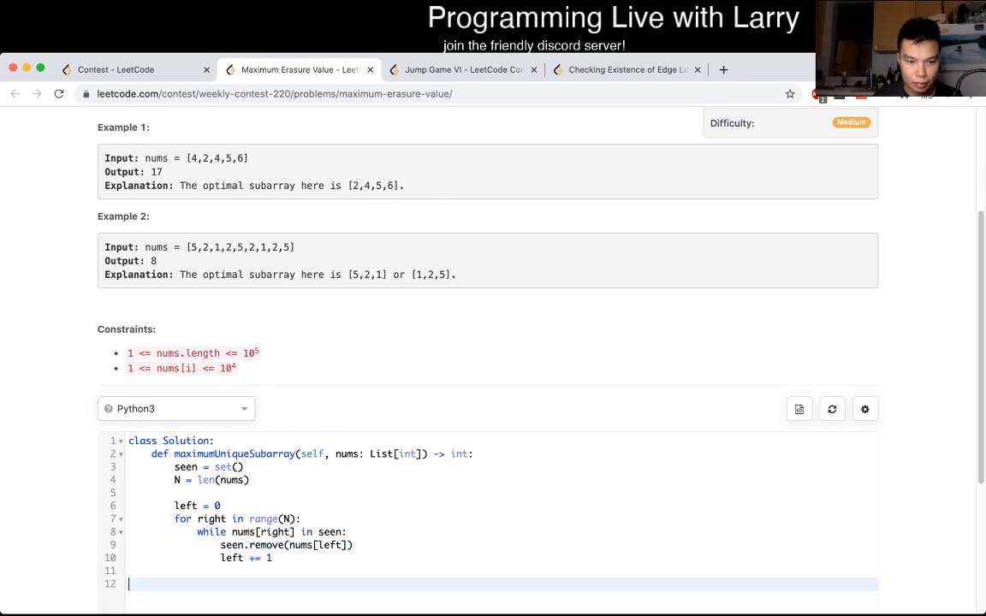
Step: Add seen.add(nums[right]), best = max(best, len(seen)), return best, with best = 0 initialised
scroll("down", 3)
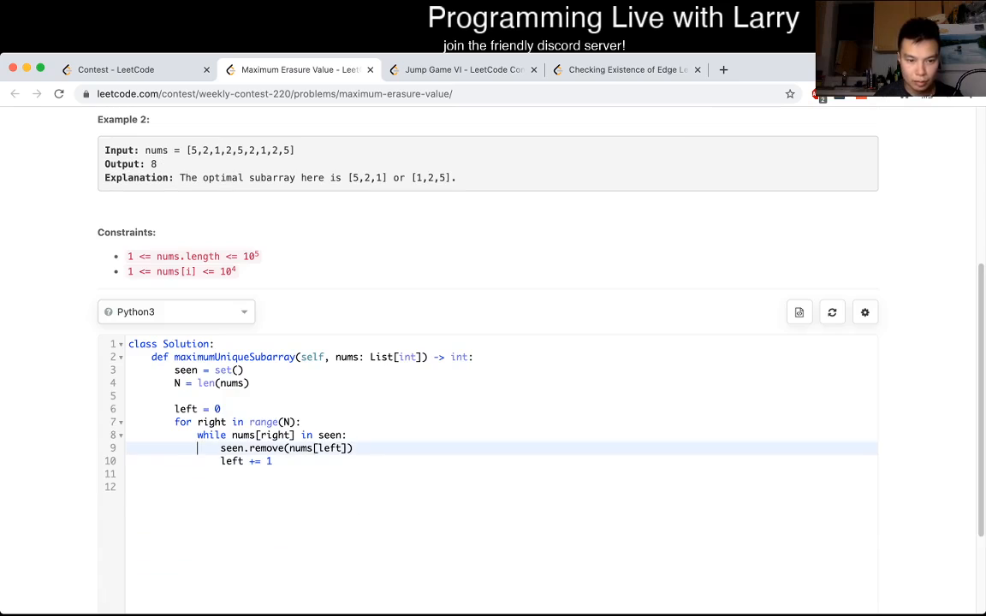
type("nums[rig)")
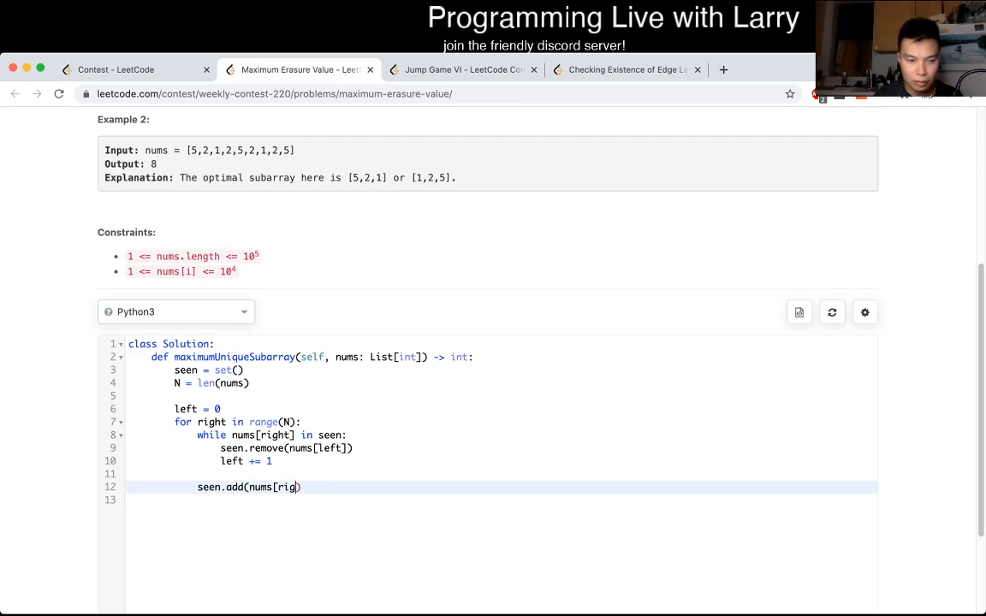
type("ht])")
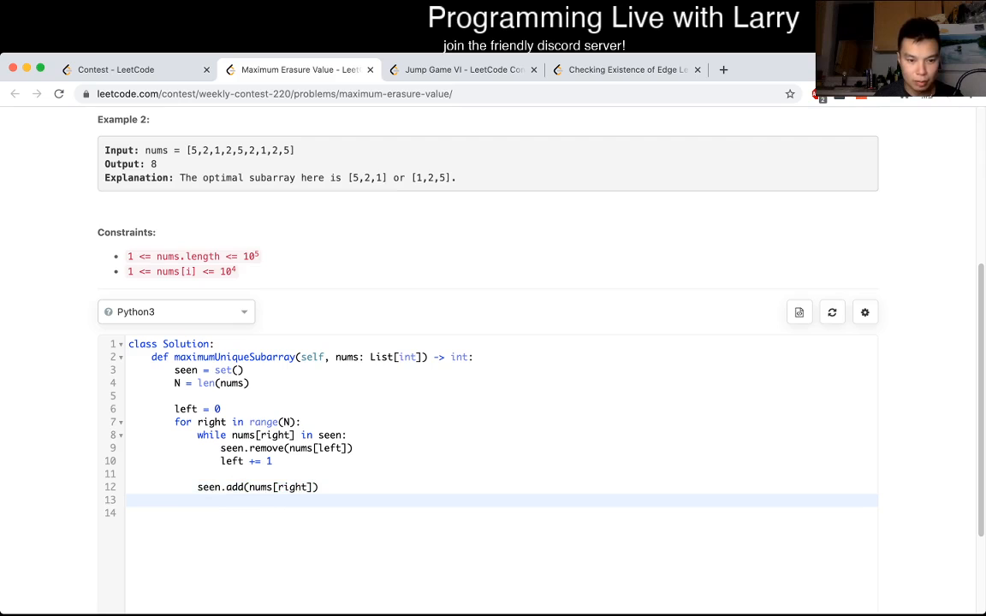
type("best = mo")
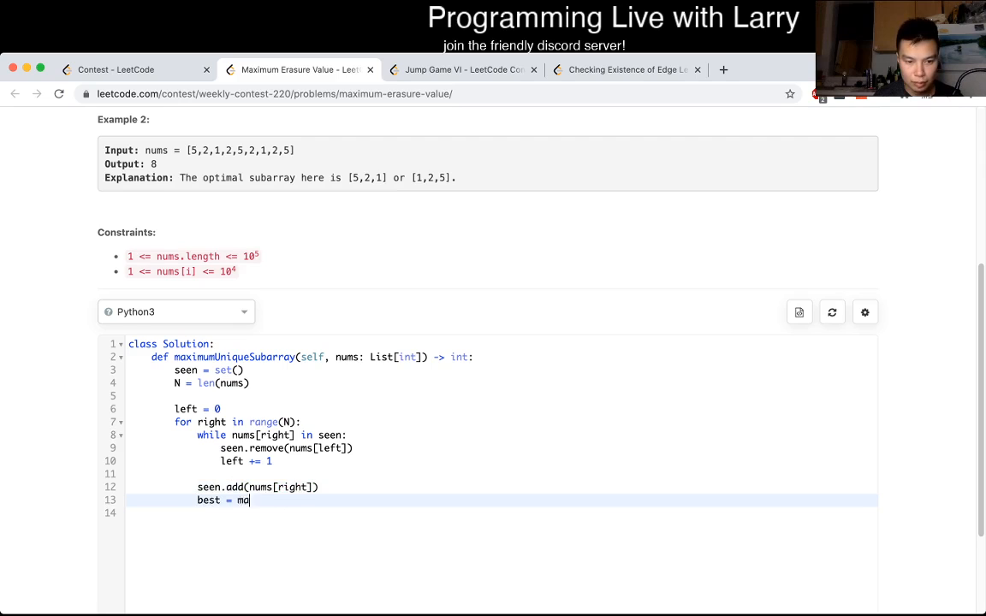
type("x(best, len(seen))")
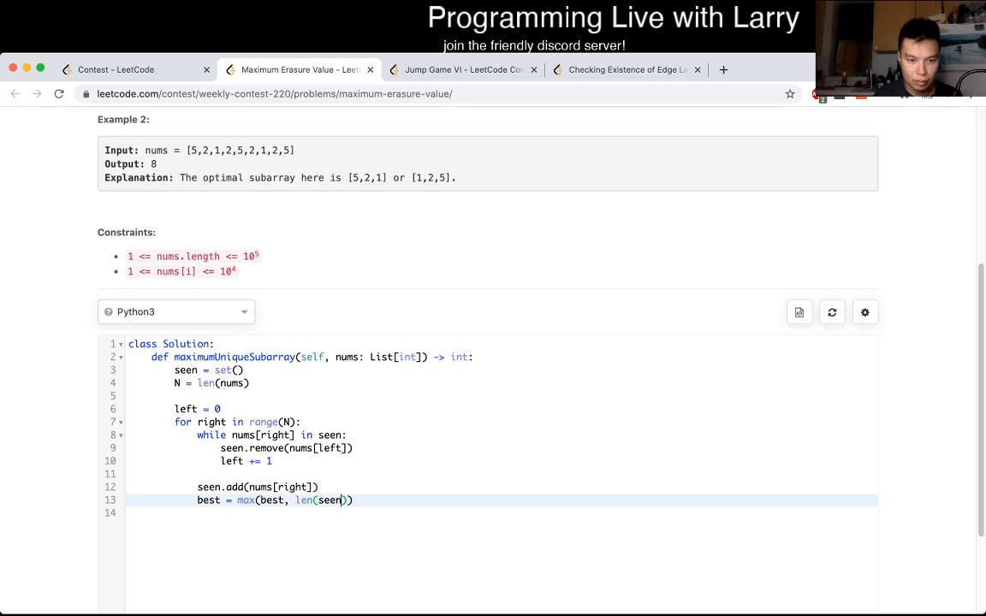
type("return best")
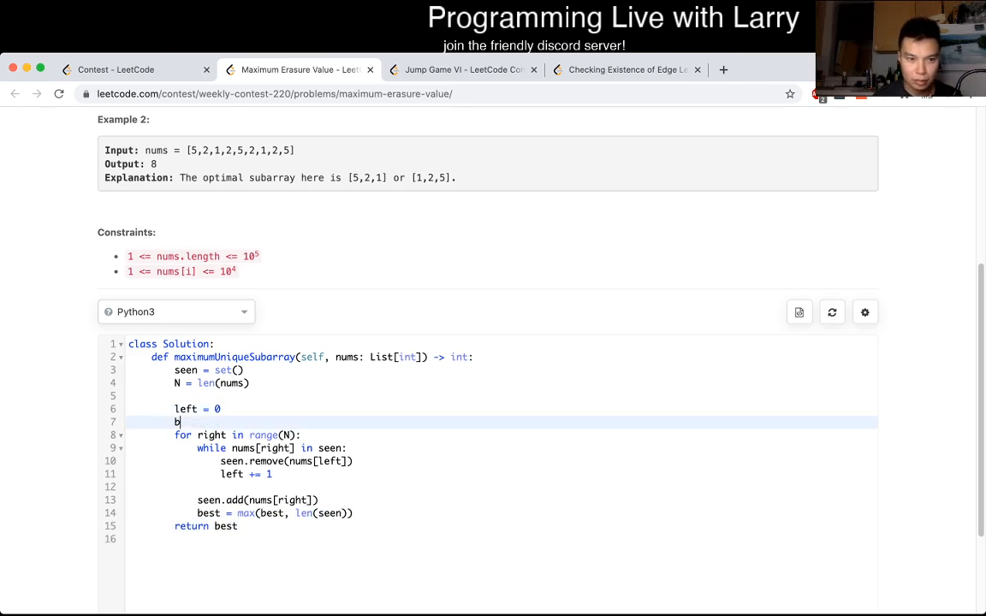
type("est = 0")
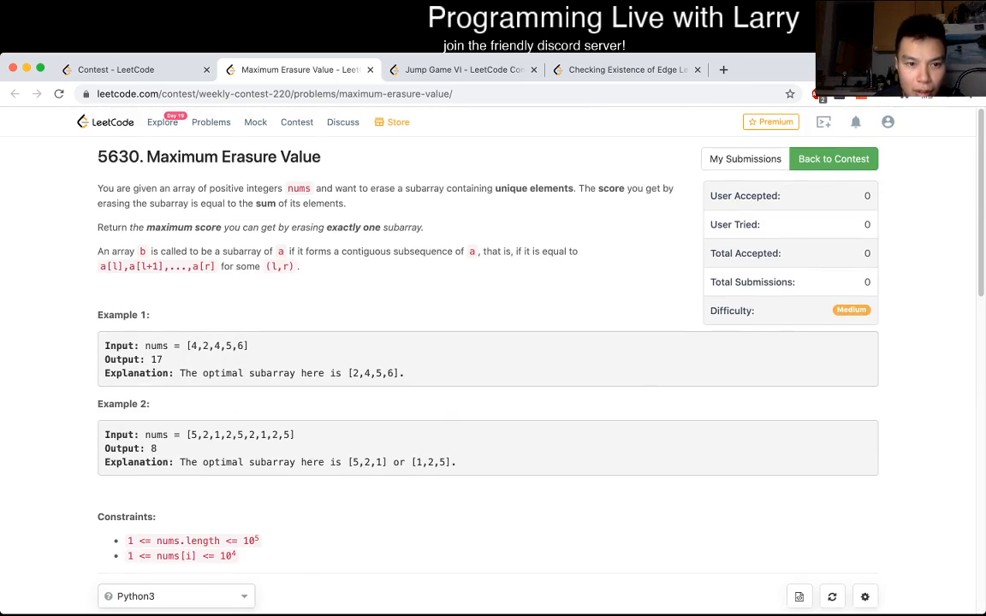
Step: Track a running total: total = 0, total += nums[right], total -= nums[left], best = max(best, total)
scroll("down", 3)
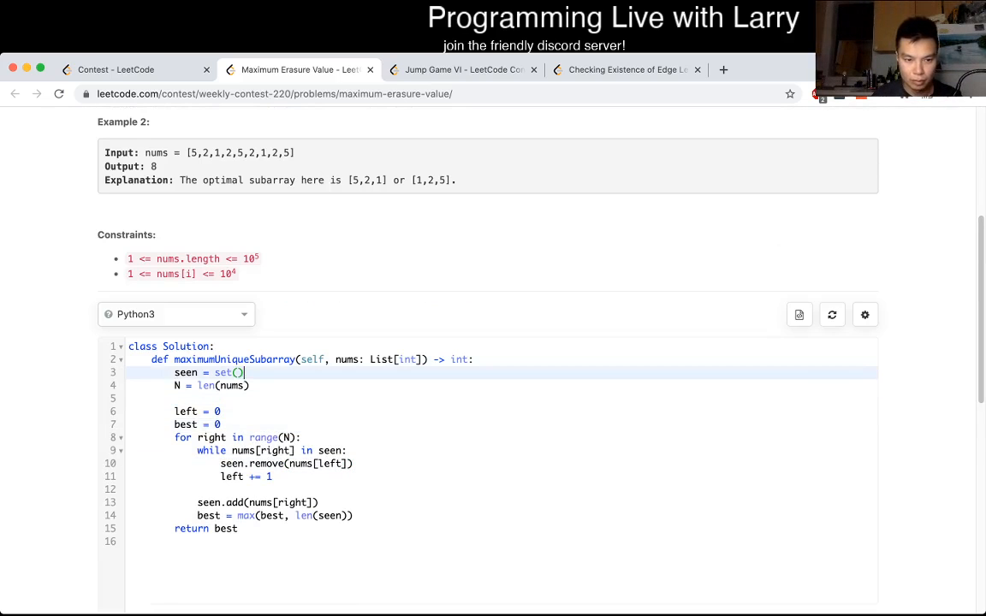
type("total = 0")
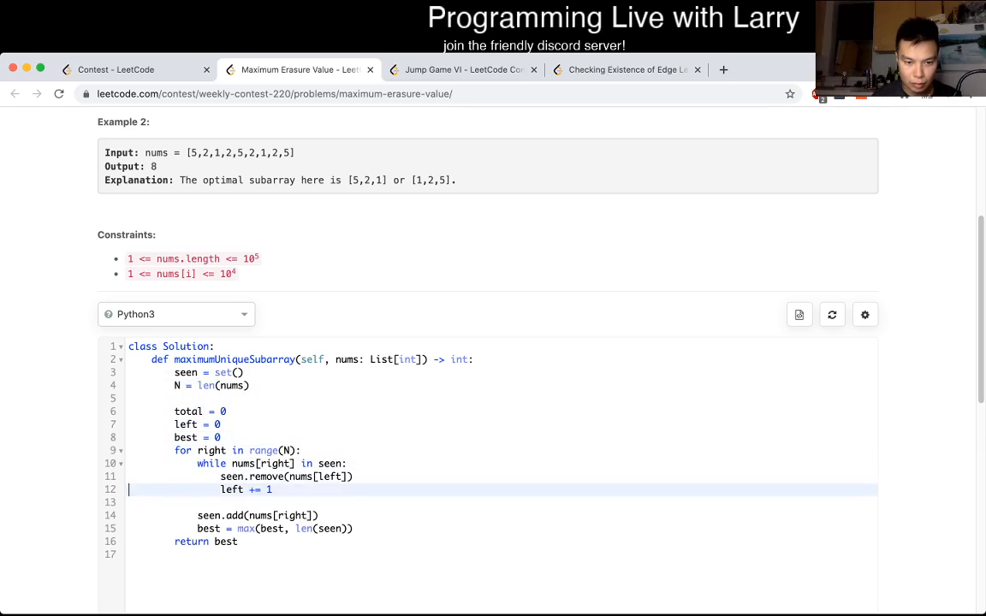
type("total += nums[right")
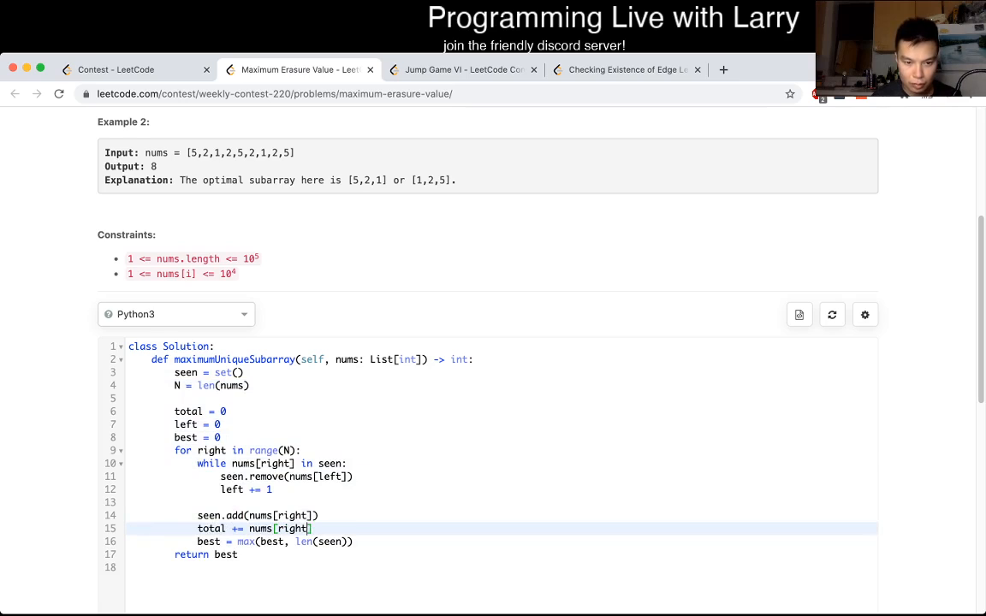
type("t")
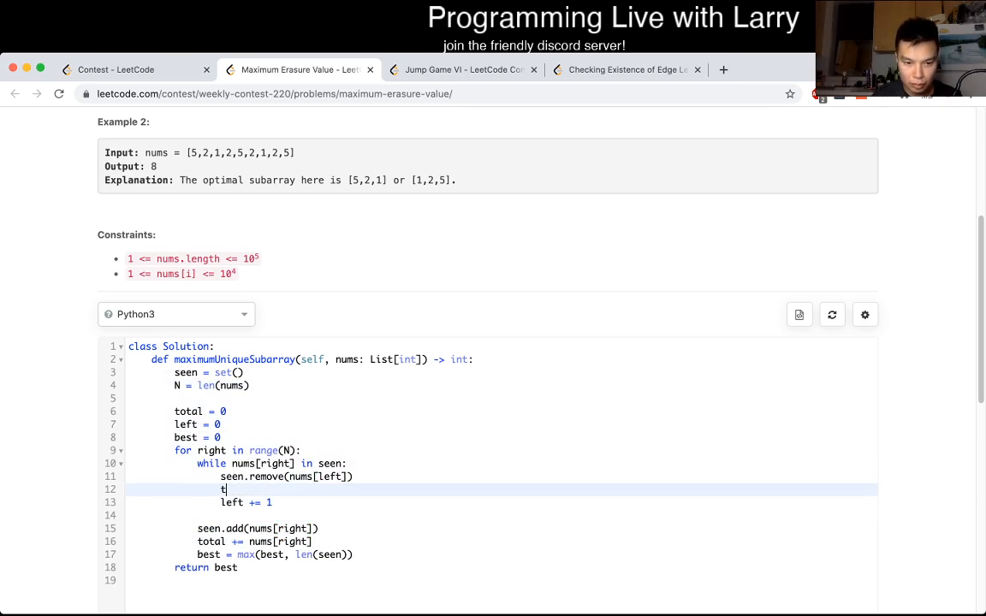
type("otal -= nums[left")
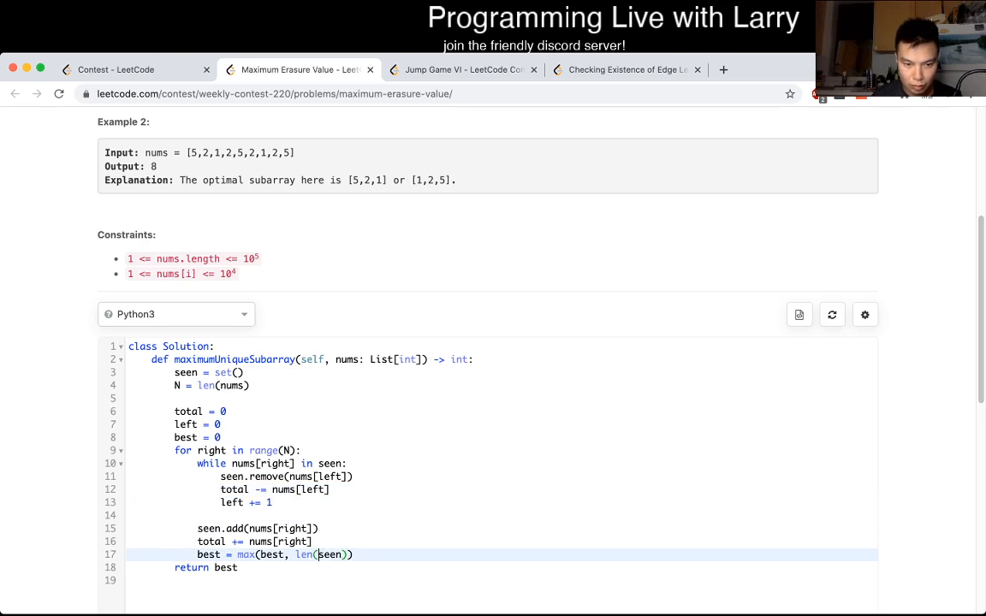
type("total")
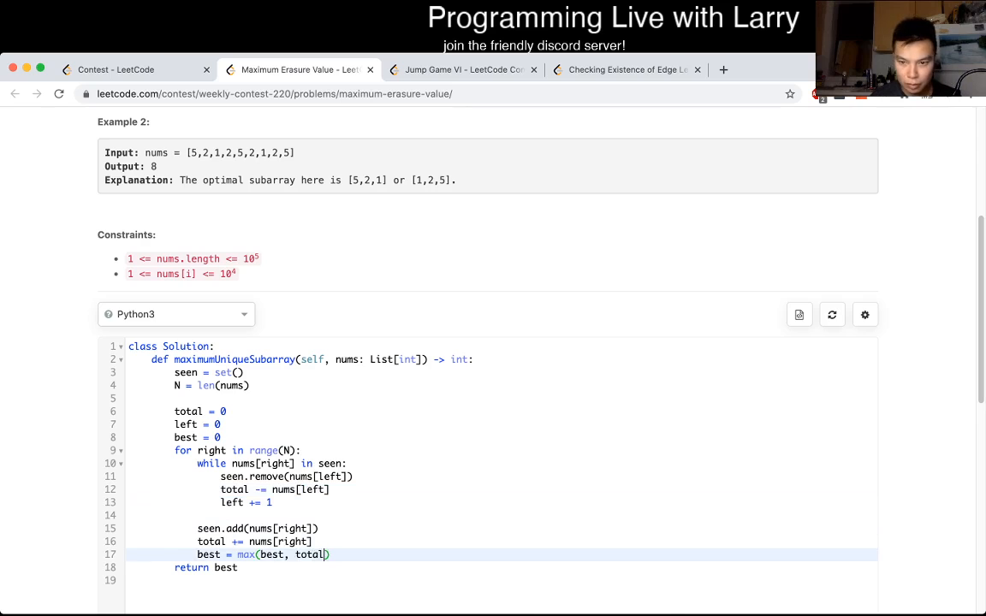
Step: Submit the solution, get Accepted, and move on to the Jump Game VI problem
scroll("down", 3)
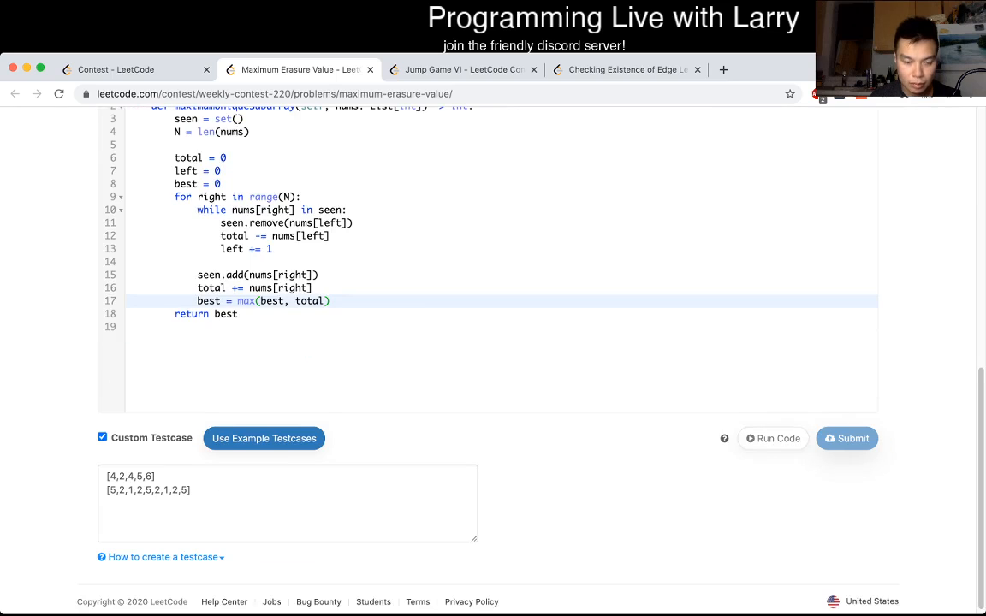
left_click(846, 438)
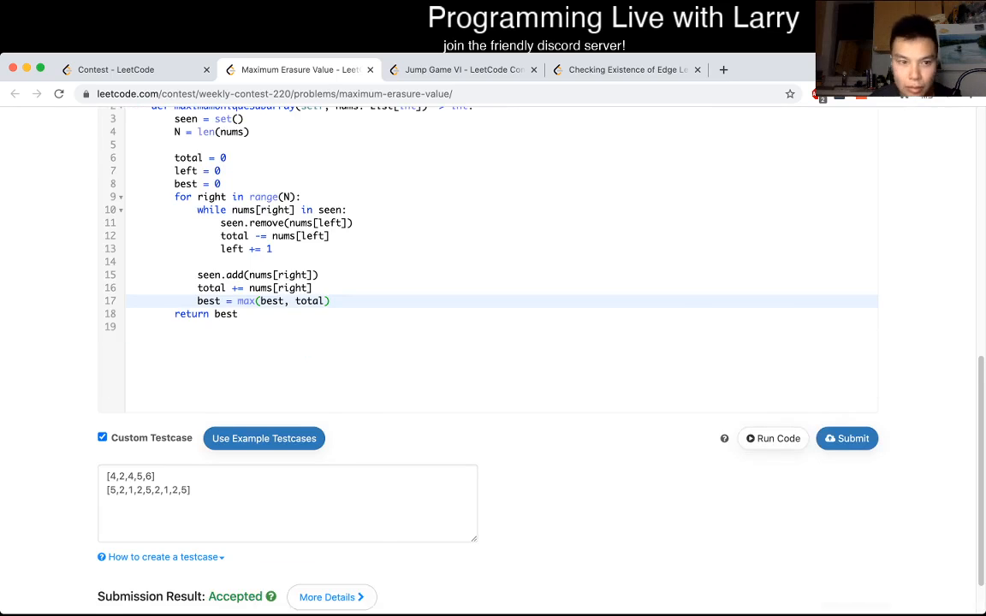
left_click(298, 68)
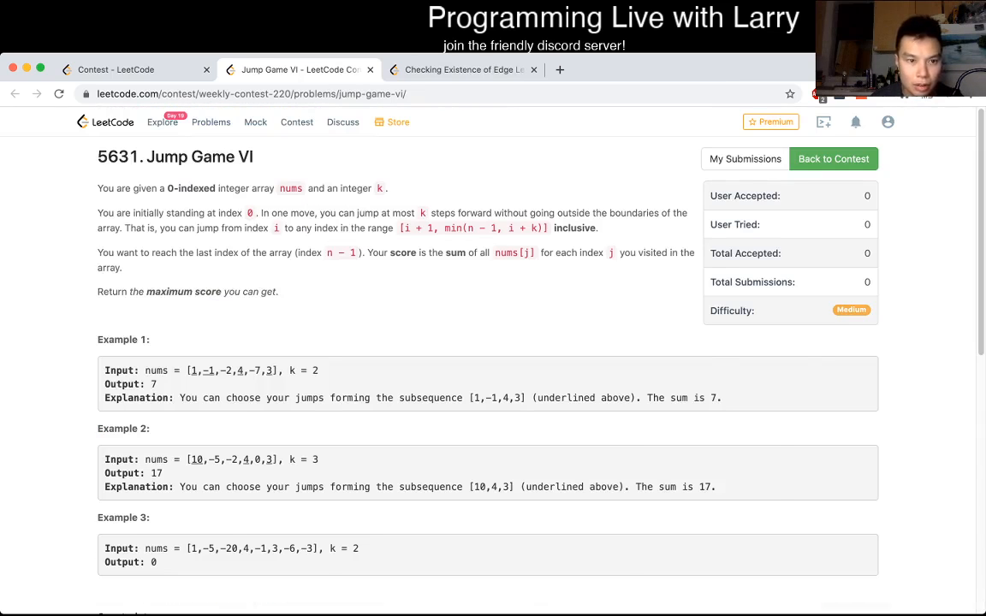